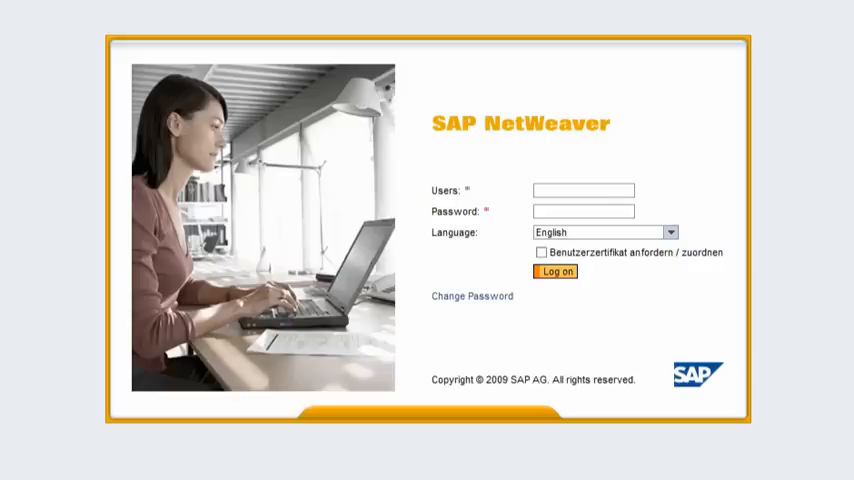
# - Log on with the user credentials to reach the ByDesign home page
pyautogui.click(584, 190)
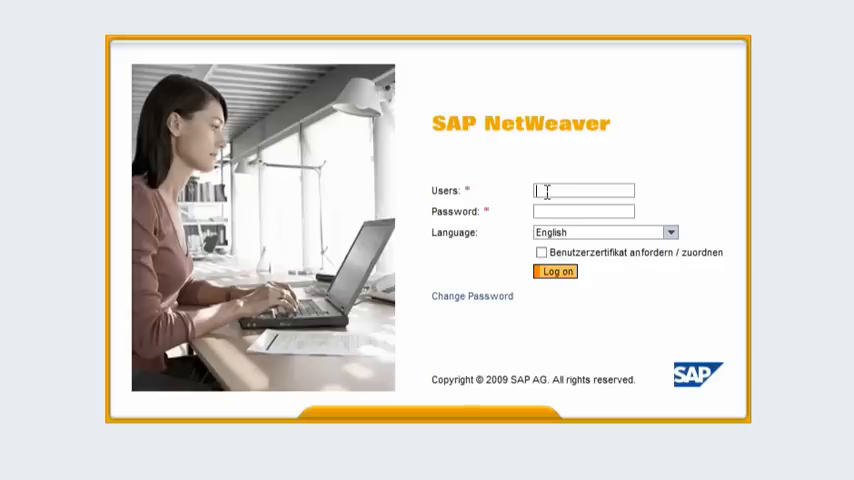
pyautogui.click(556, 272)
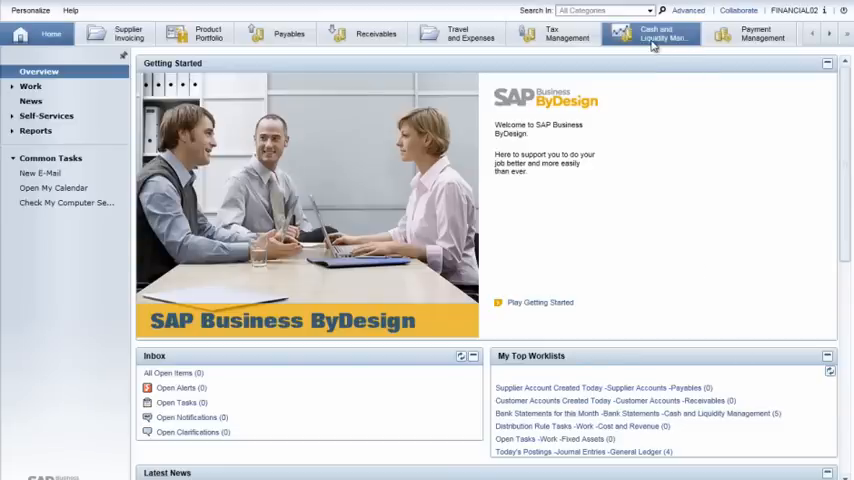
# - Show the Liquidity Forecasts list under Cash and Liquidity Management
pyautogui.click(660, 32)
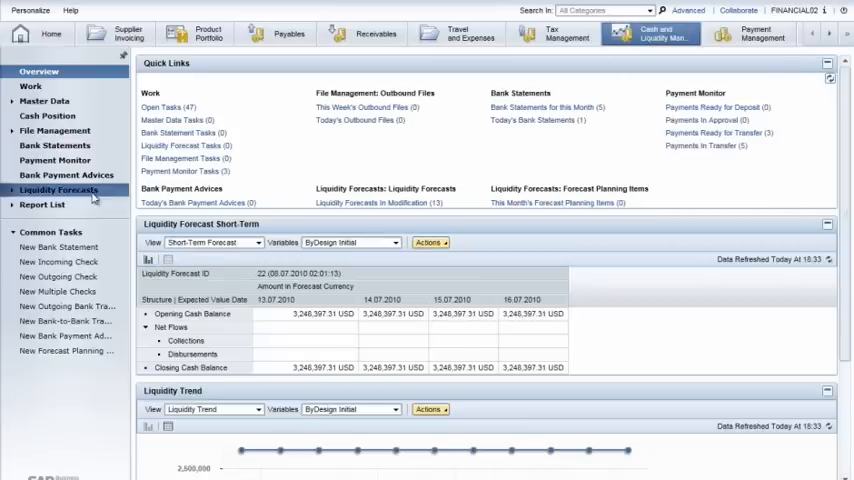
pyautogui.click(58, 188)
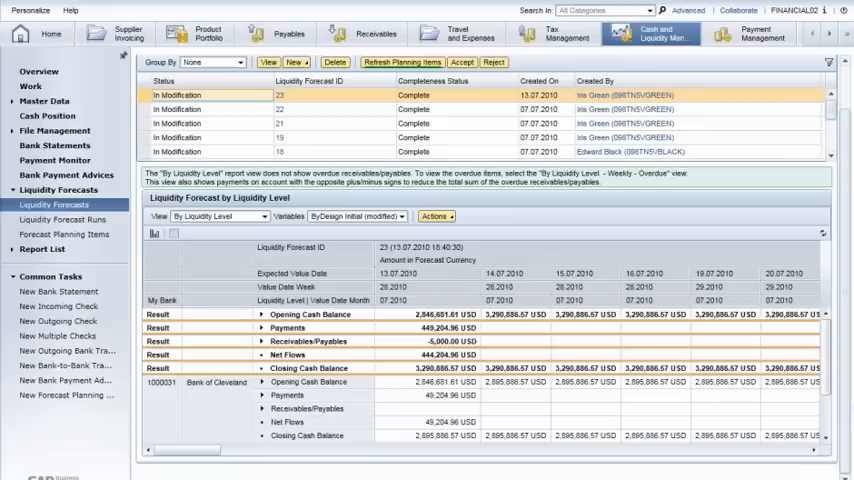
pyautogui.moveTo(616, 344)
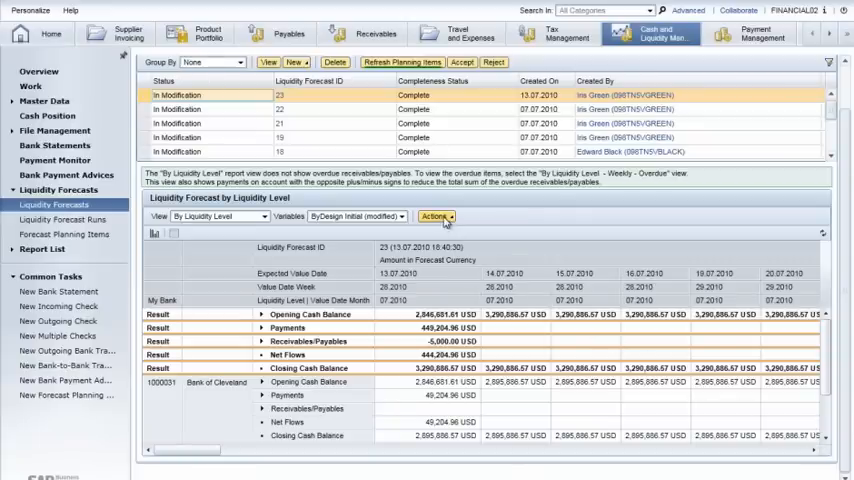
# - View the liquidity forecast report in full detail by date, then close it
pyautogui.click(434, 216)
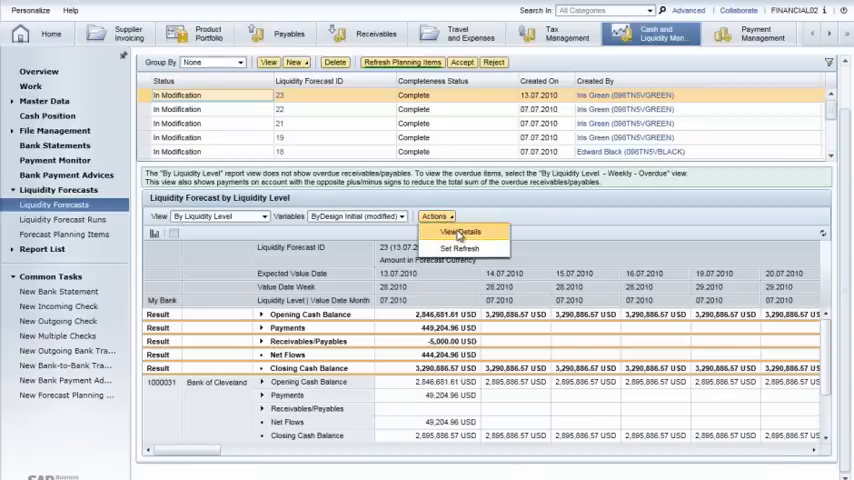
pyautogui.click(452, 232)
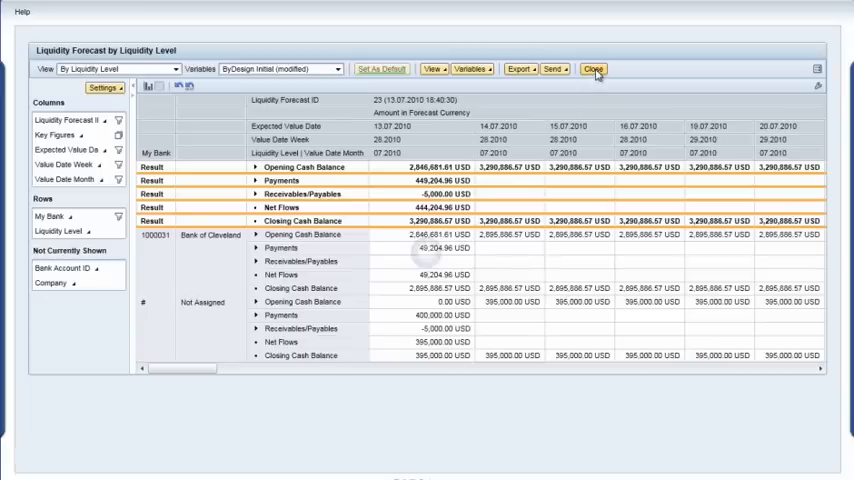
pyautogui.click(592, 68)
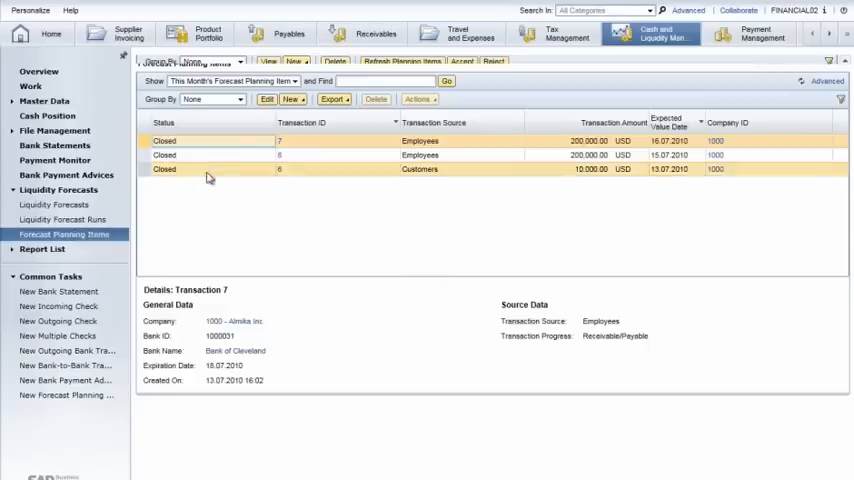
# - Create a new forecast planning item with payment method Check and cash flow direction Increase
pyautogui.click(292, 100)
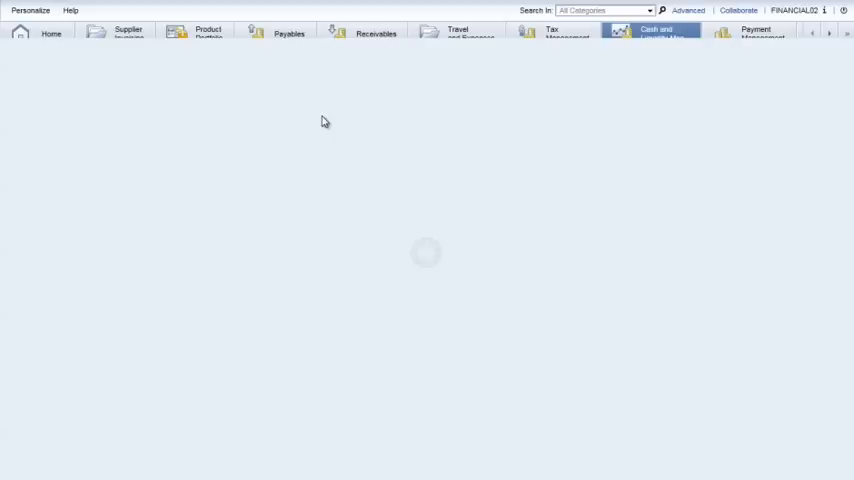
pyautogui.click(650, 32)
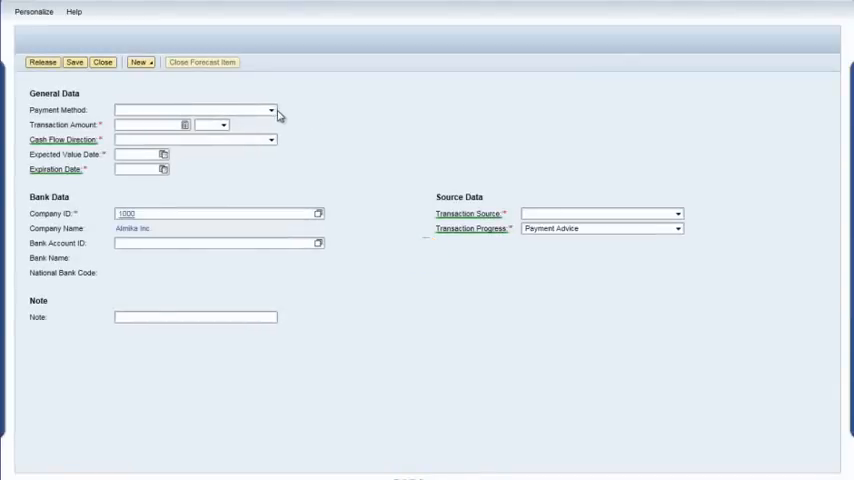
pyautogui.click(272, 110)
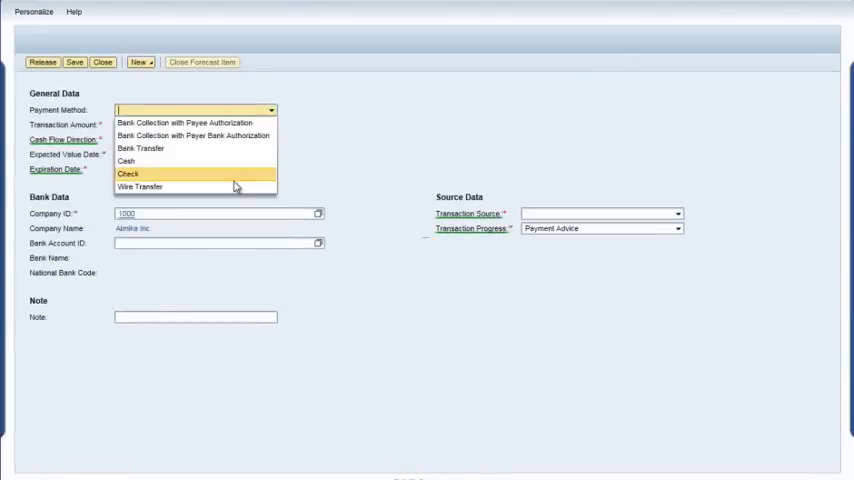
pyautogui.click(128, 174)
pyautogui.write('200,000')
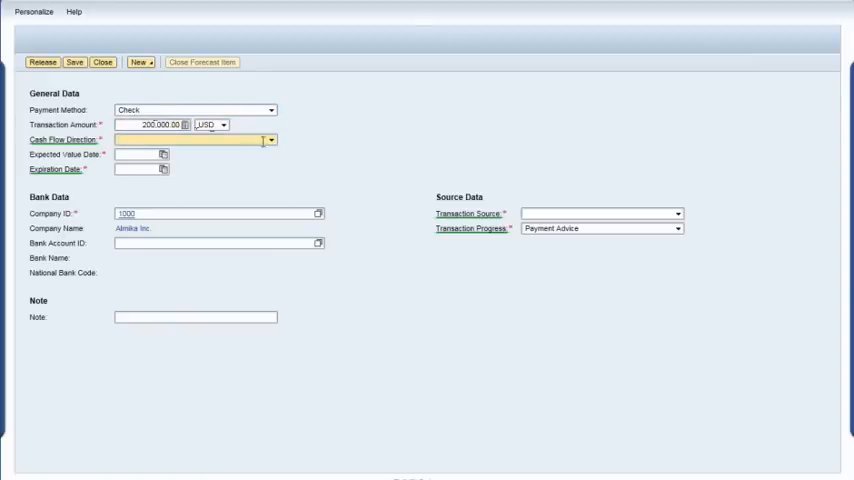
pyautogui.click(268, 140)
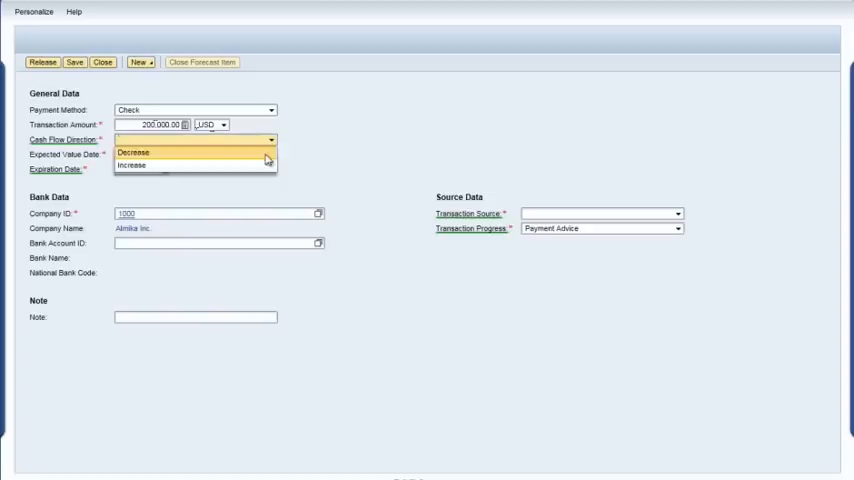
pyautogui.click(136, 166)
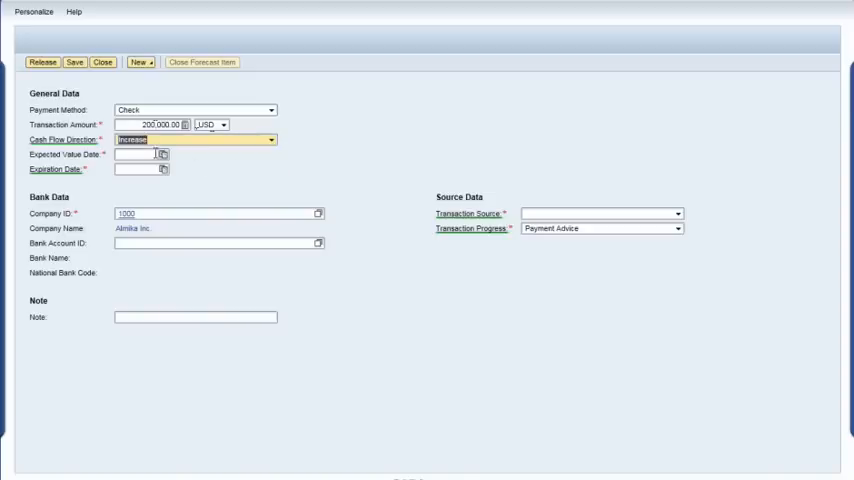
# - Set the expected value date and the expiration date for the item
pyautogui.click(164, 156)
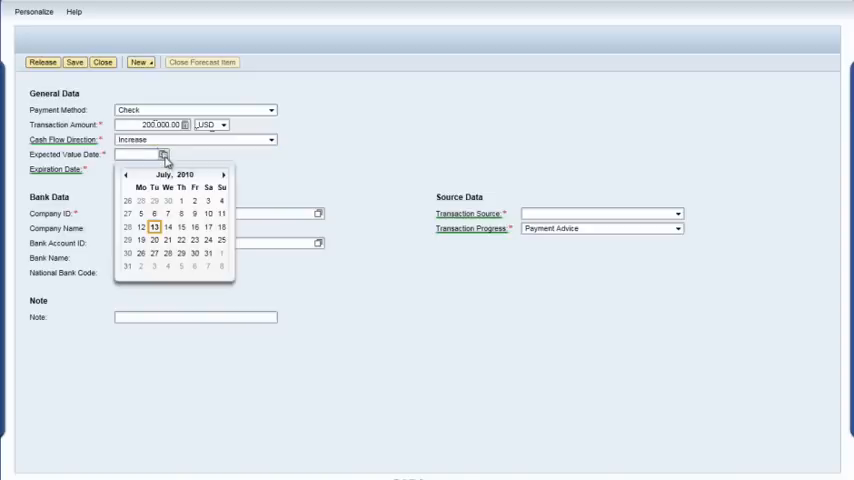
pyautogui.click(156, 228)
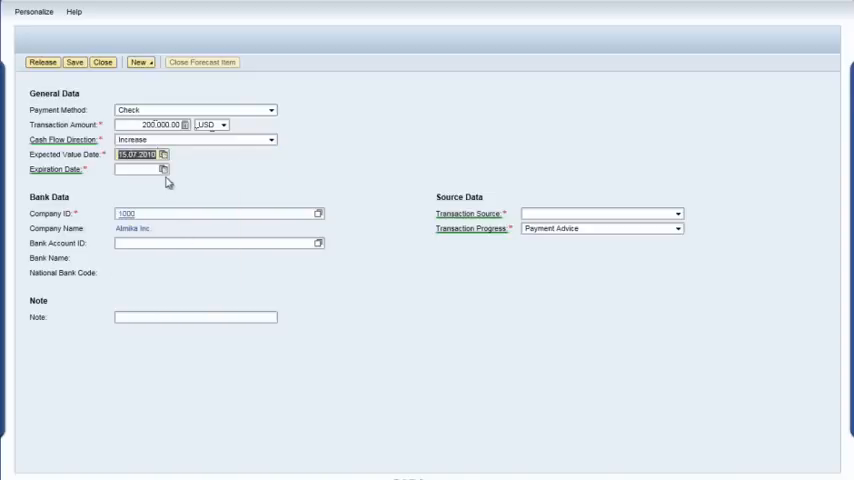
pyautogui.click(164, 168)
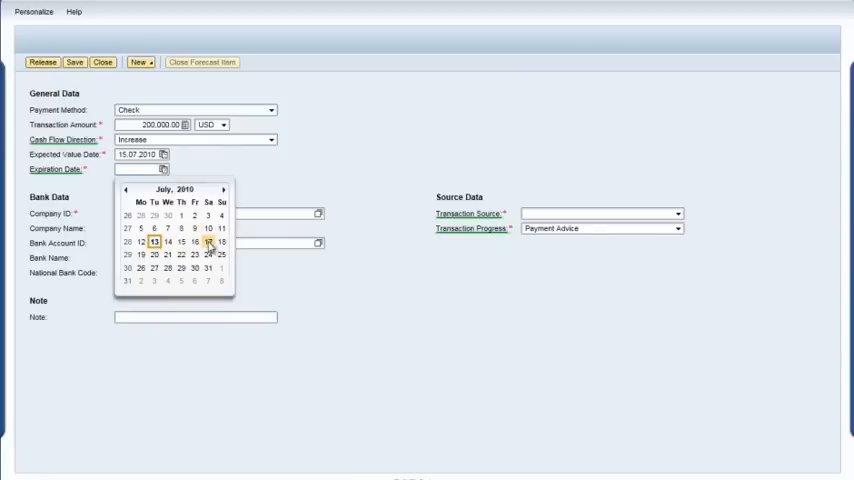
pyautogui.click(216, 242)
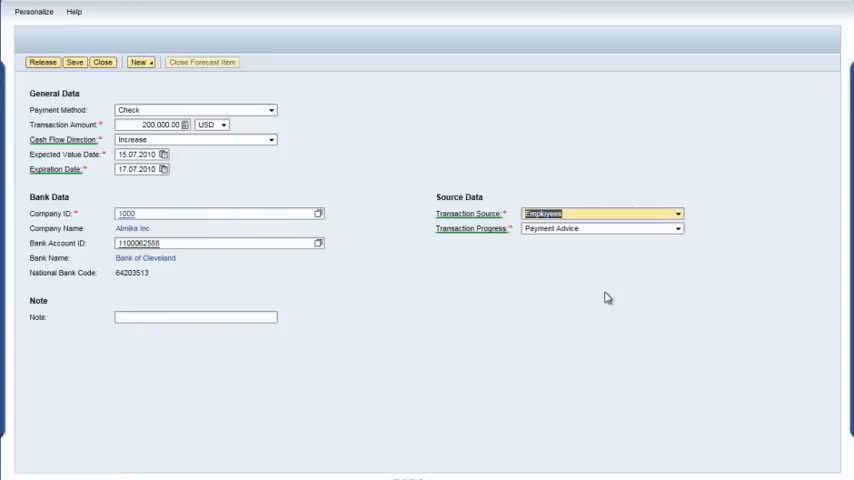
pyautogui.moveTo(298, 232)
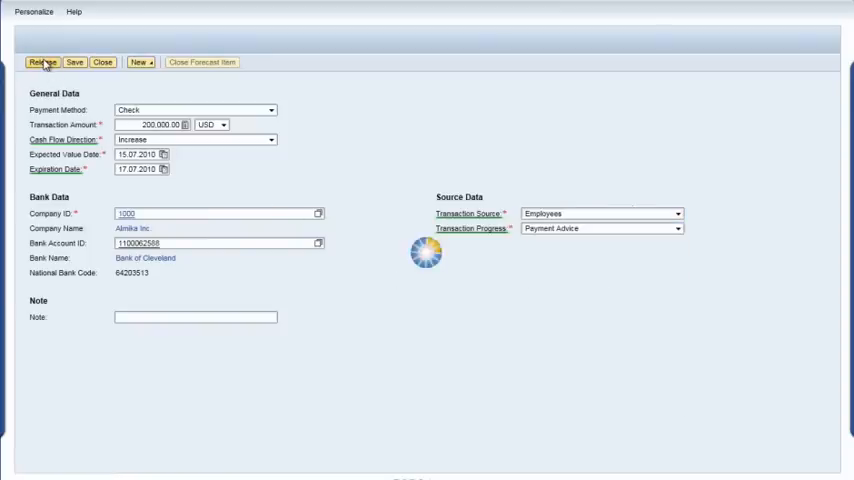
# - Release the new 200,000 USD forecast item and return to the planning items list
pyautogui.click(40, 60)
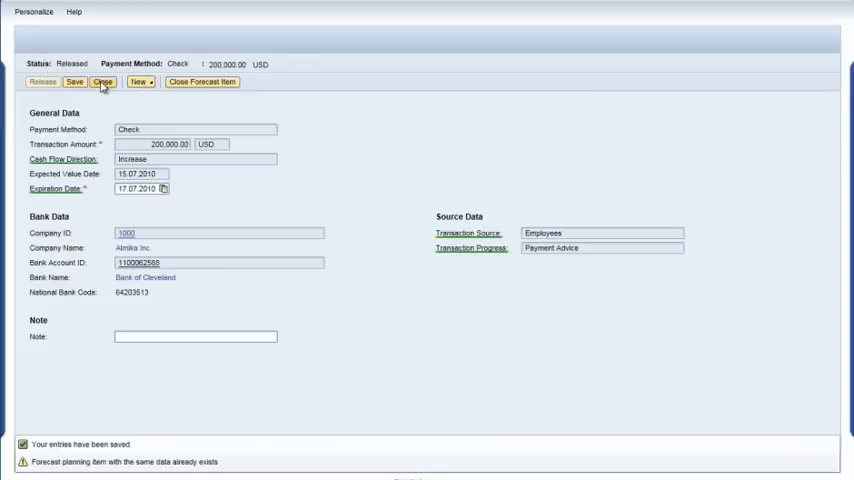
pyautogui.click(98, 84)
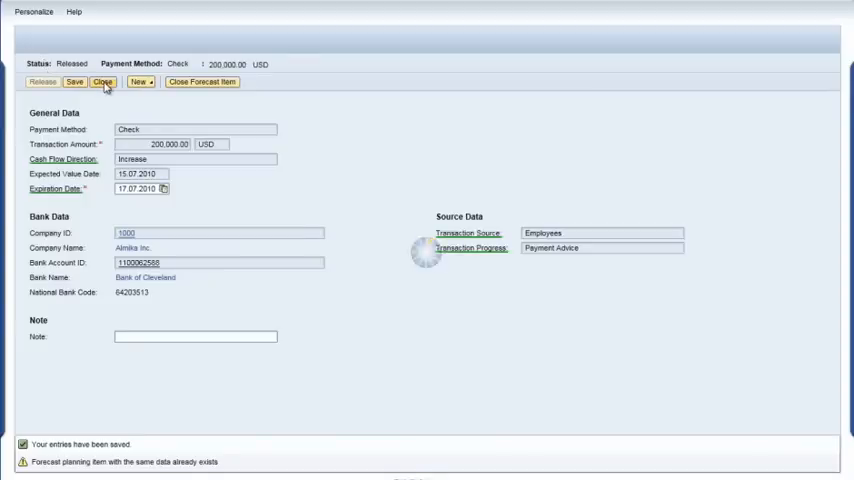
pyautogui.click(104, 86)
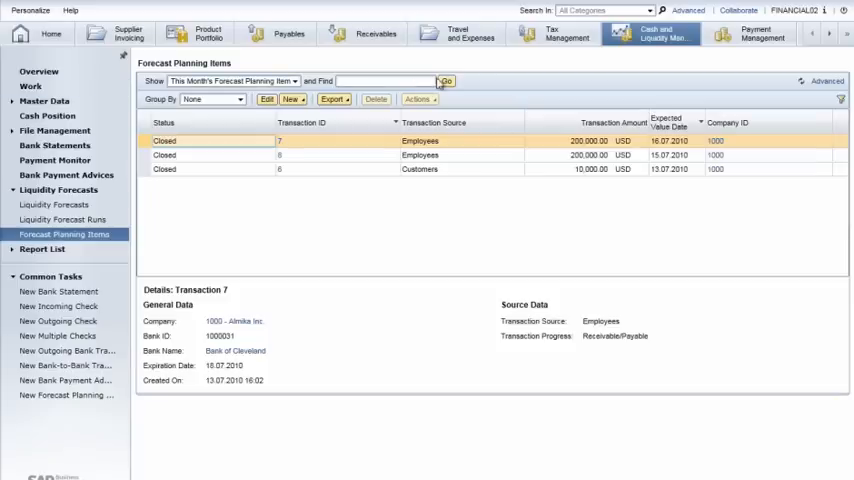
# - Reload the planning items and refresh them in the liquidity forecast report
pyautogui.click(444, 80)
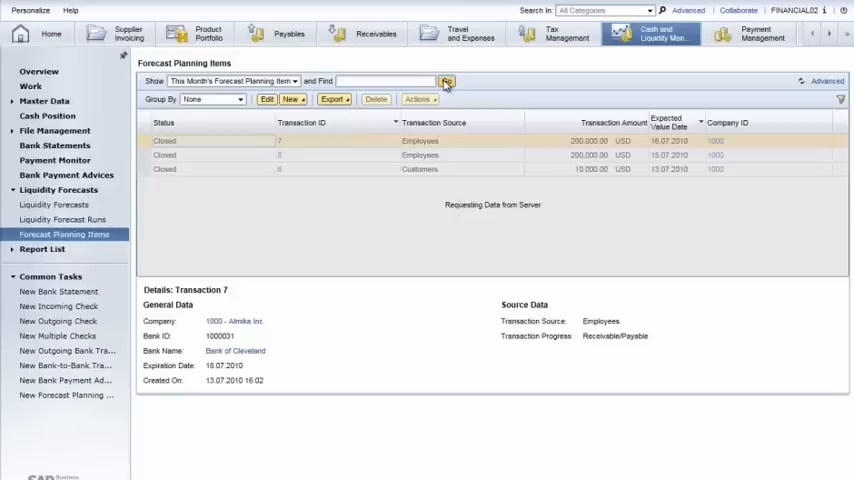
pyautogui.click(444, 80)
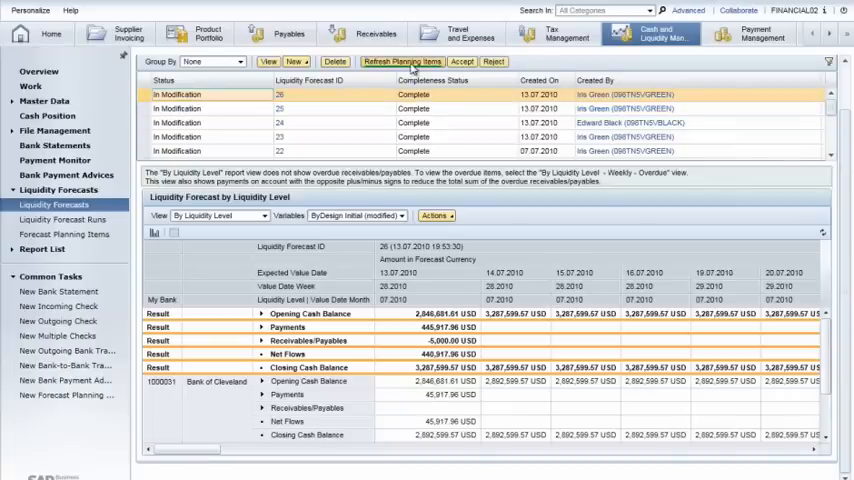
pyautogui.click(396, 62)
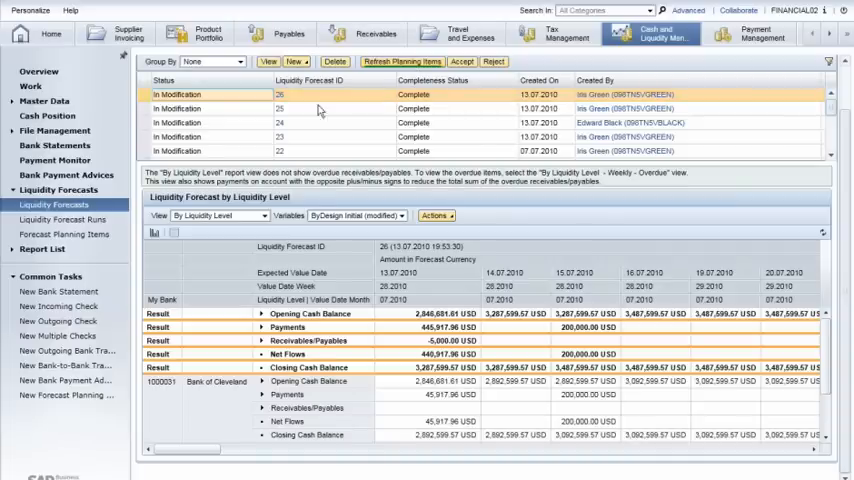
# - List All Payments in the Payment Monitor and review the 691.61 USD check deposit's matched items
pyautogui.click(54, 160)
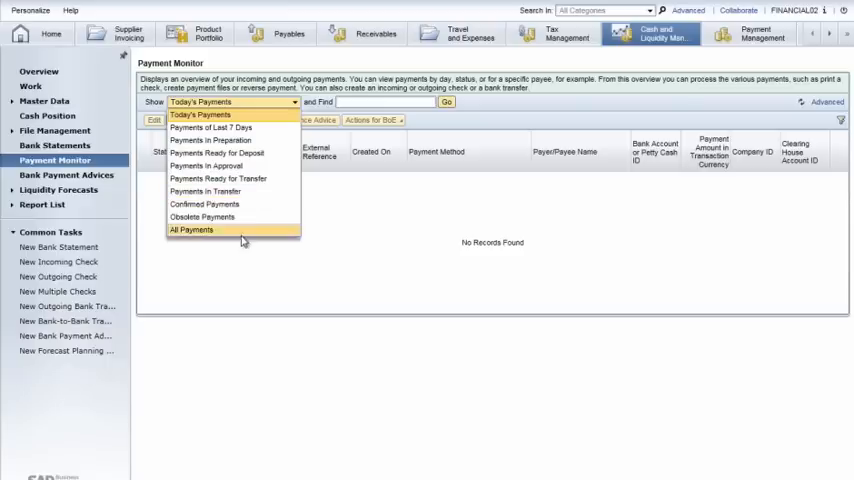
pyautogui.click(190, 228)
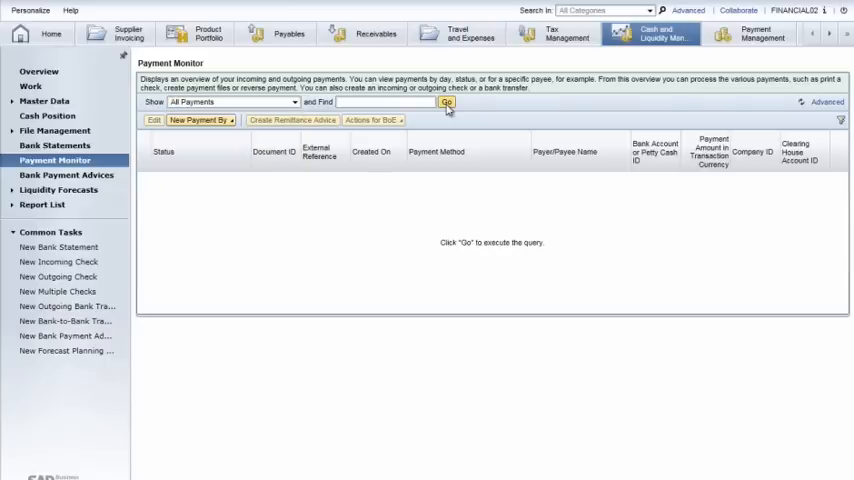
pyautogui.click(444, 104)
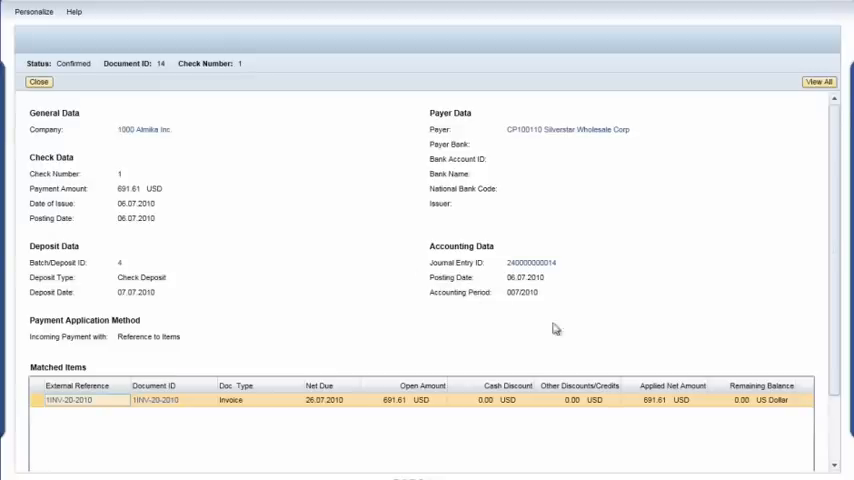
pyautogui.scroll(-3)
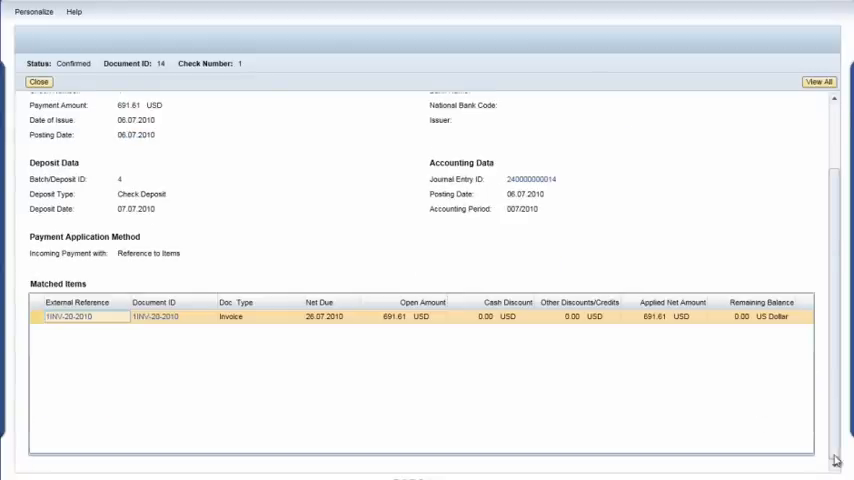
pyautogui.moveTo(402, 270)
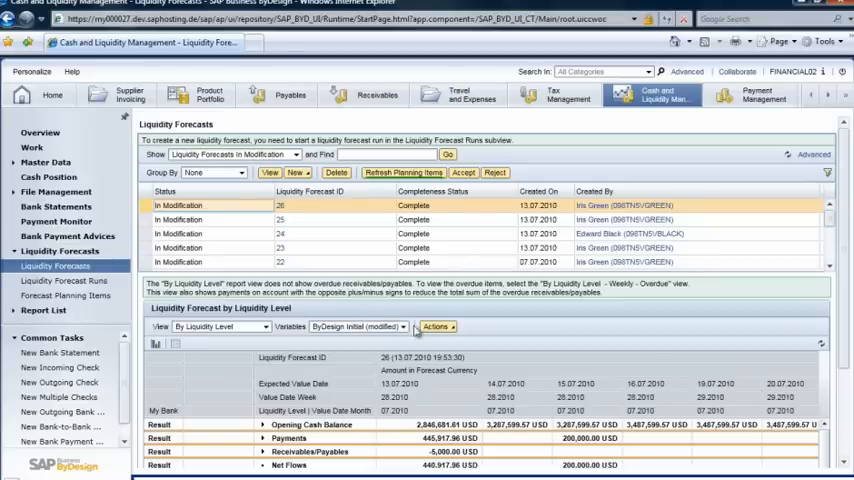
# - Export the Liquidity Forecast by Liquidity Level report and open it as an Excel workbook
pyautogui.click(436, 328)
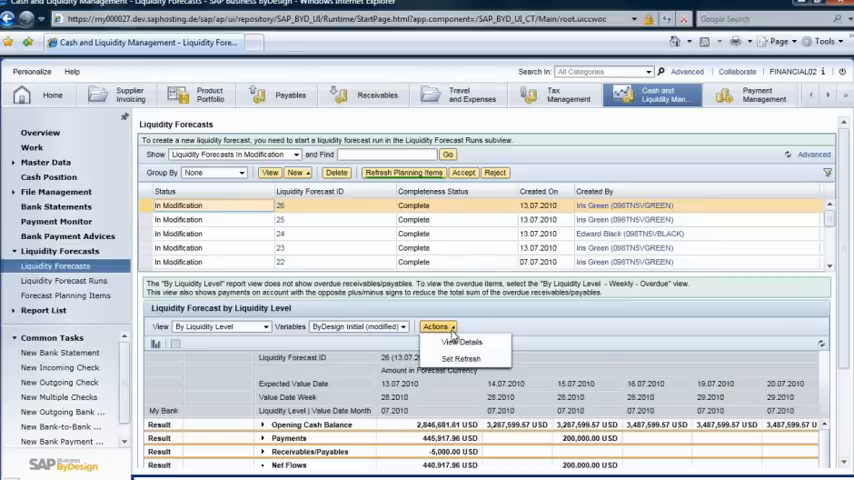
pyautogui.click(460, 340)
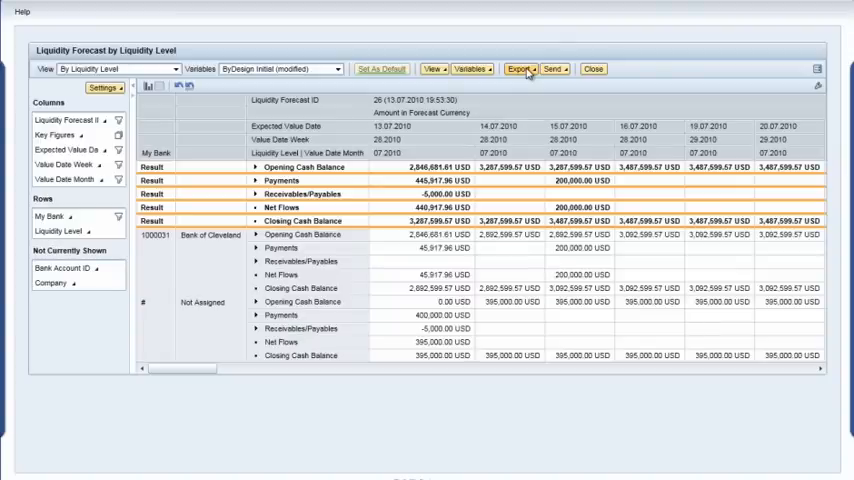
pyautogui.click(524, 68)
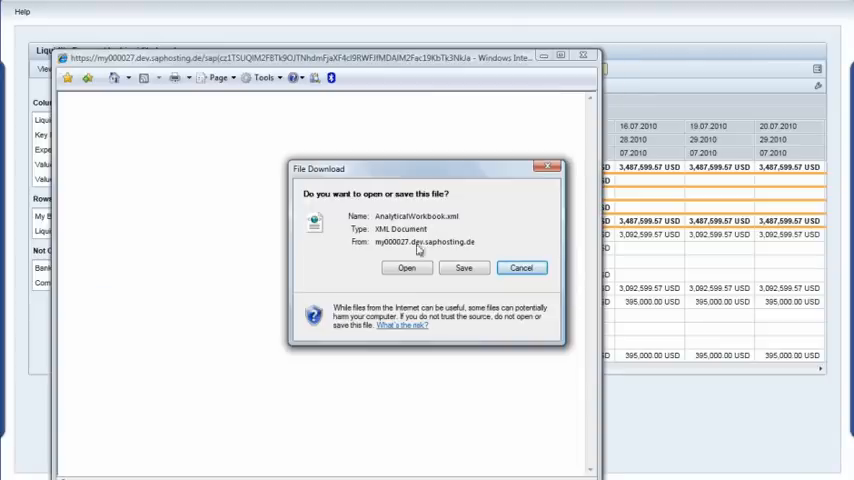
pyautogui.click(408, 268)
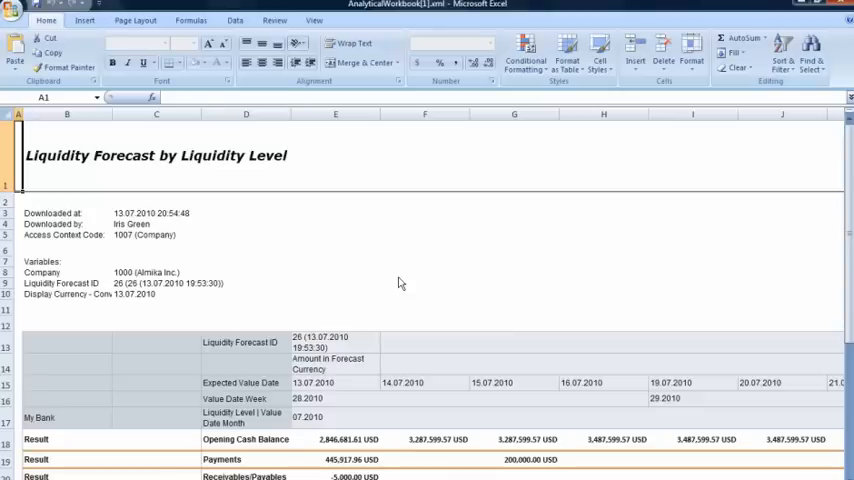